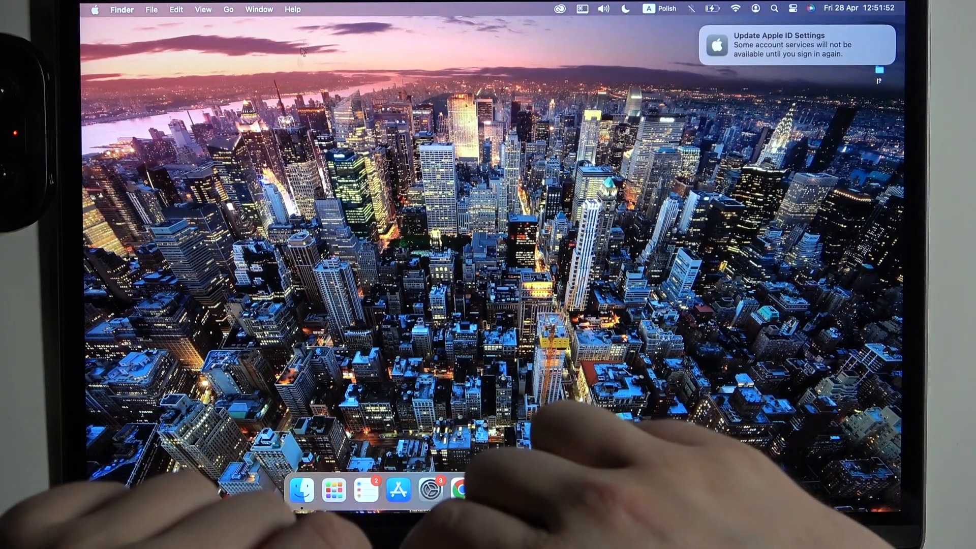
pyautogui.moveTo(430, 489)
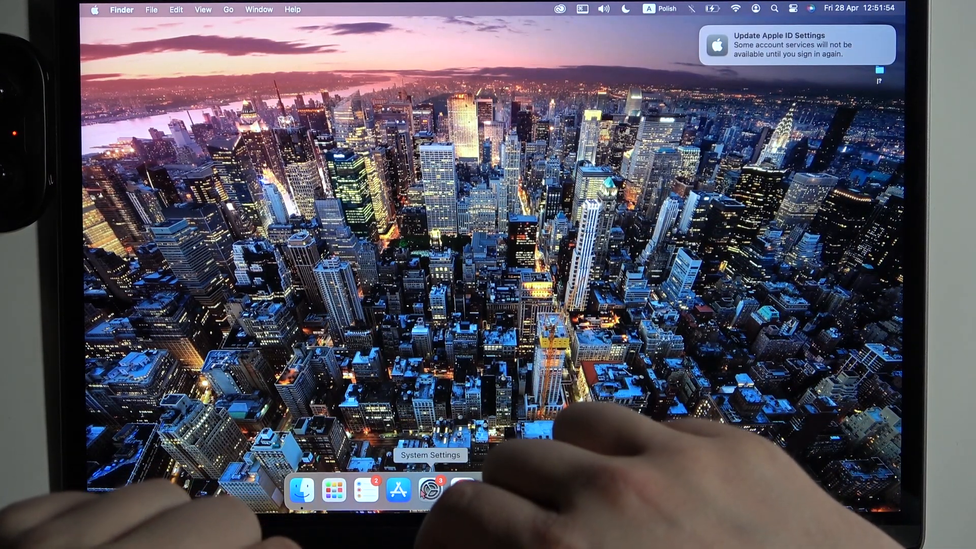
# - Launch System Settings from the Dock, landing on the Appearance pane
pyautogui.click(429, 489)
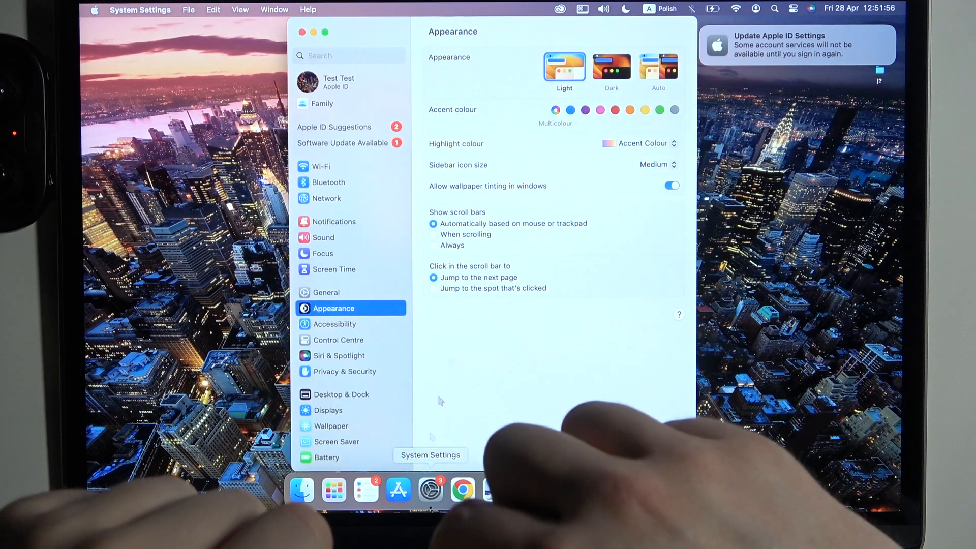
# - Switch Bluetooth on so the Galaxy Buds+ connect
pyautogui.click(327, 182)
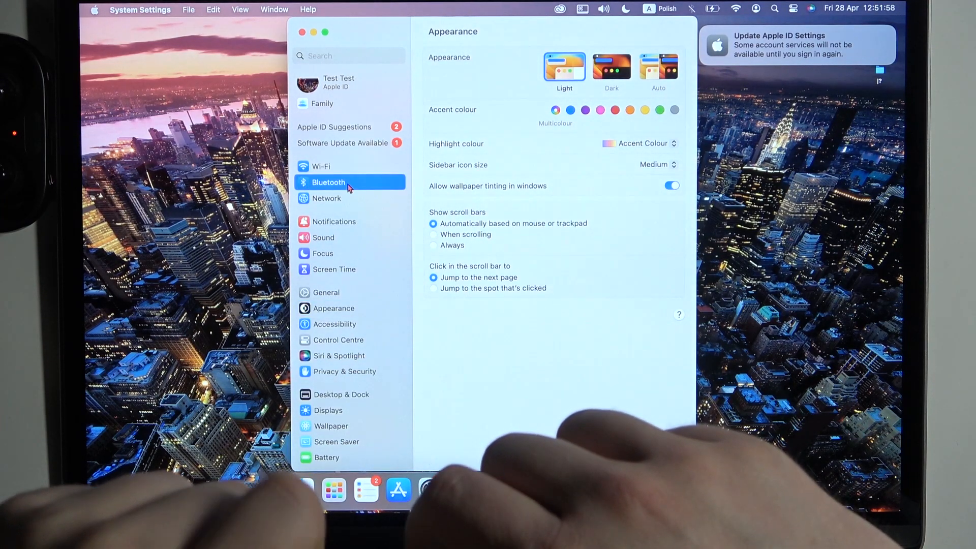
pyautogui.click(327, 182)
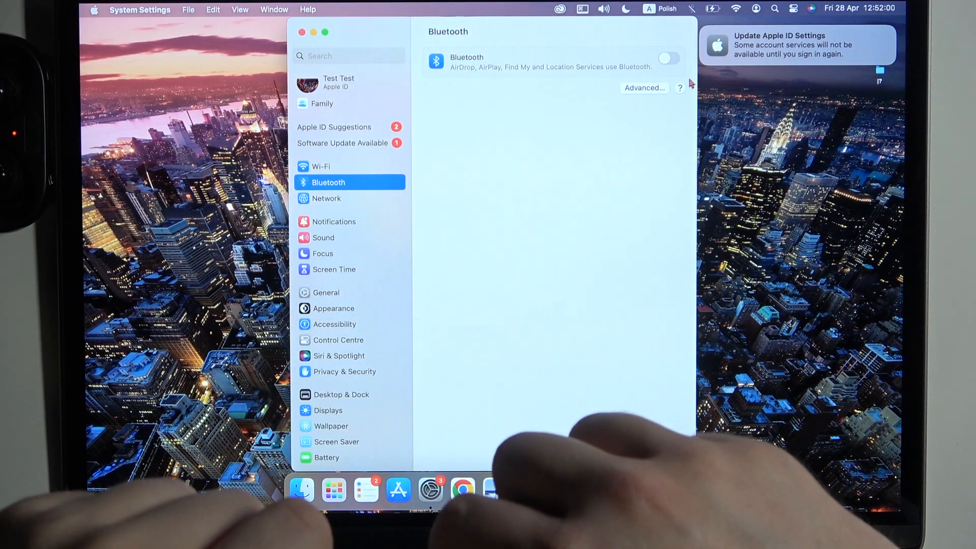
pyautogui.click(668, 58)
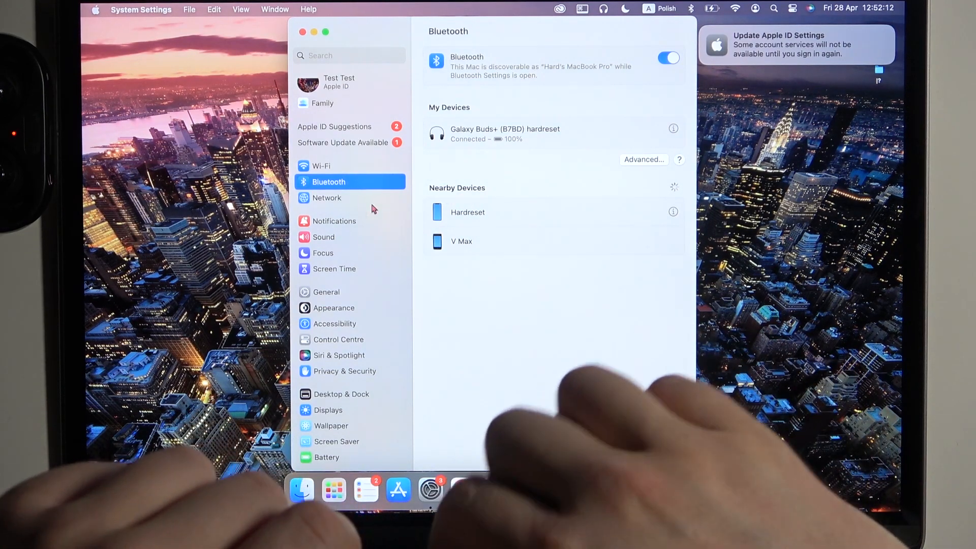
# - Show the Sound output device list that includes the Galaxy Buds+
pyautogui.click(323, 237)
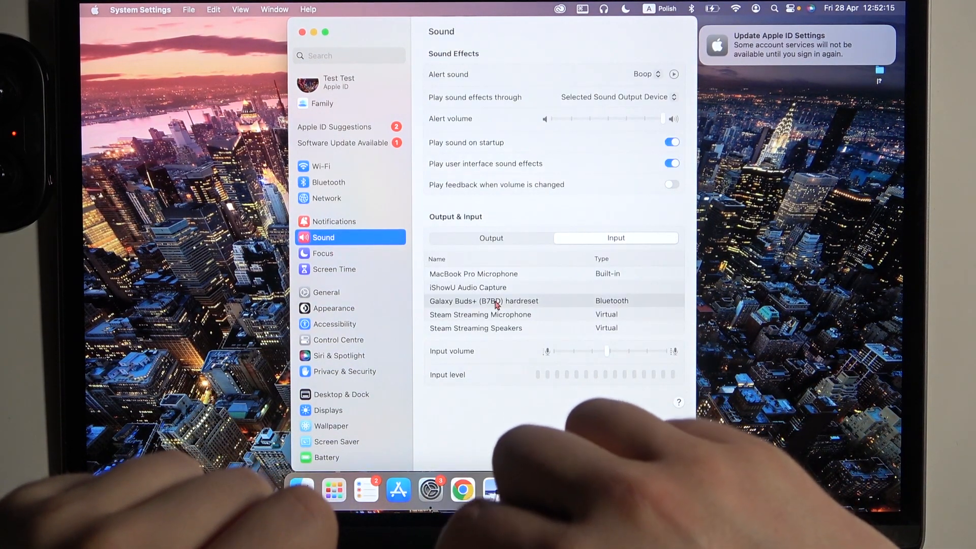
pyautogui.click(491, 238)
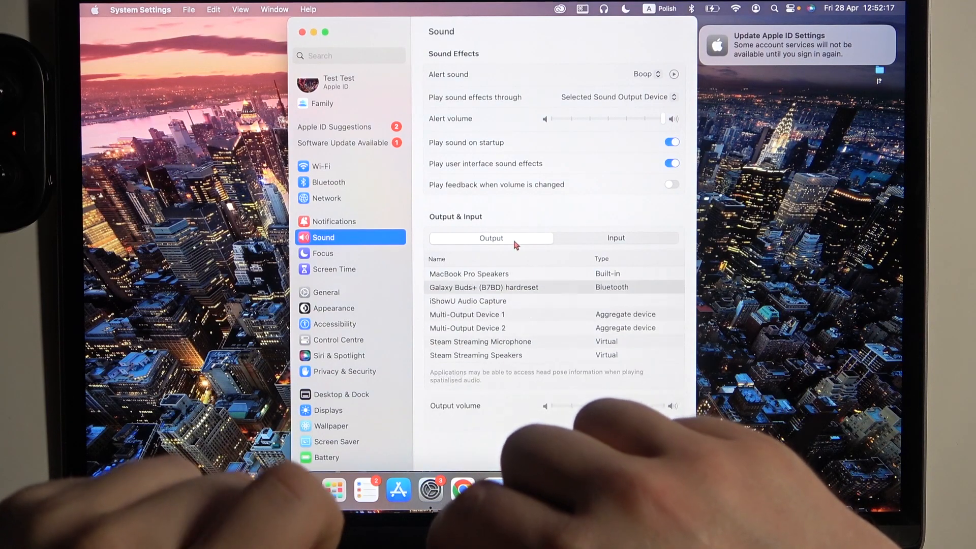